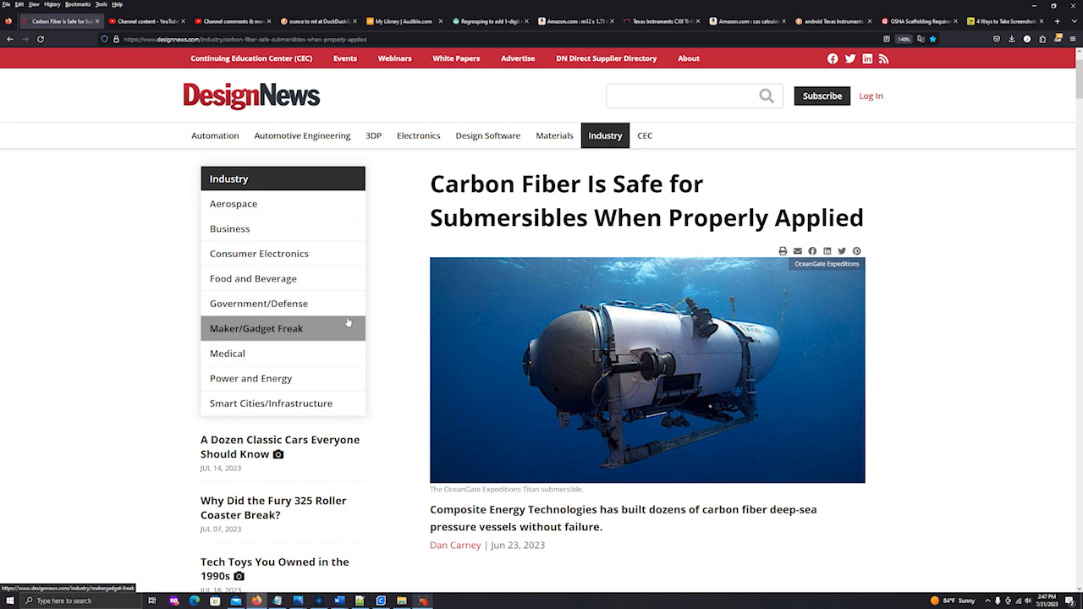
pyautogui.scroll(-3)
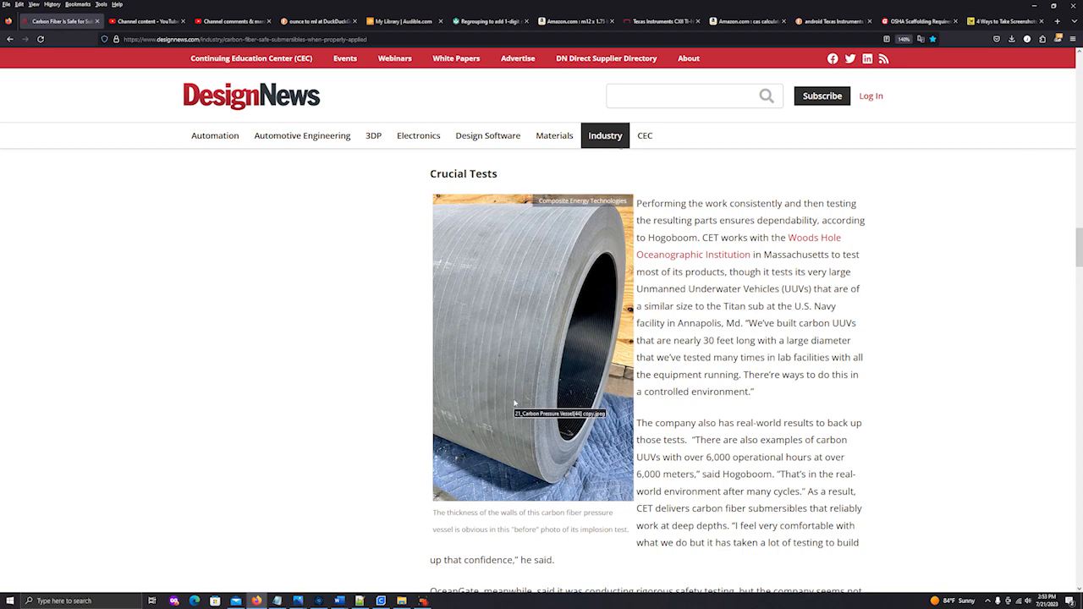
pyautogui.moveTo(525, 362)
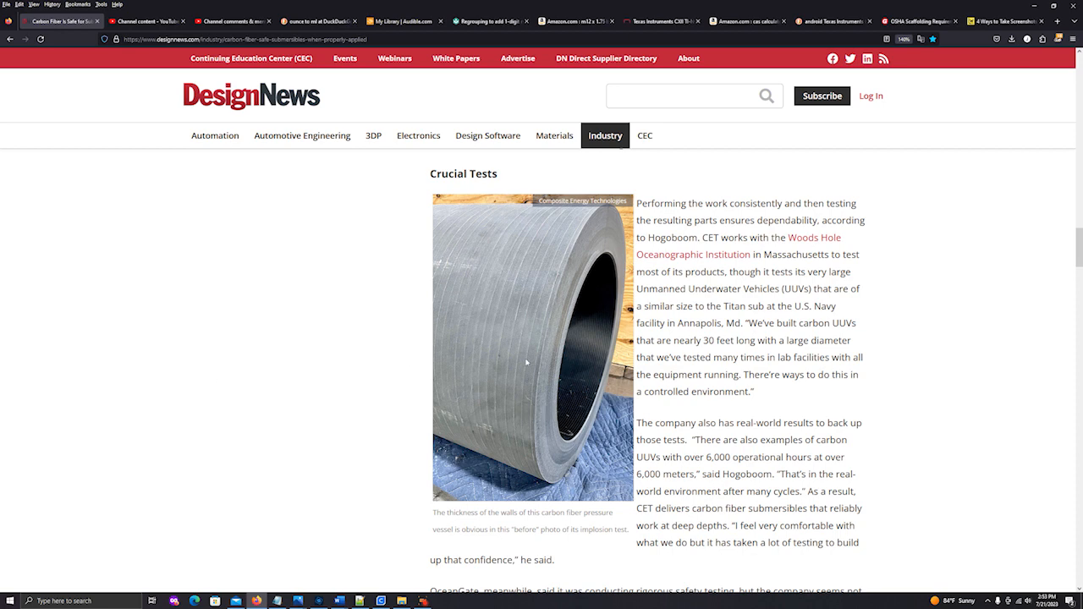
pyautogui.moveTo(521, 302)
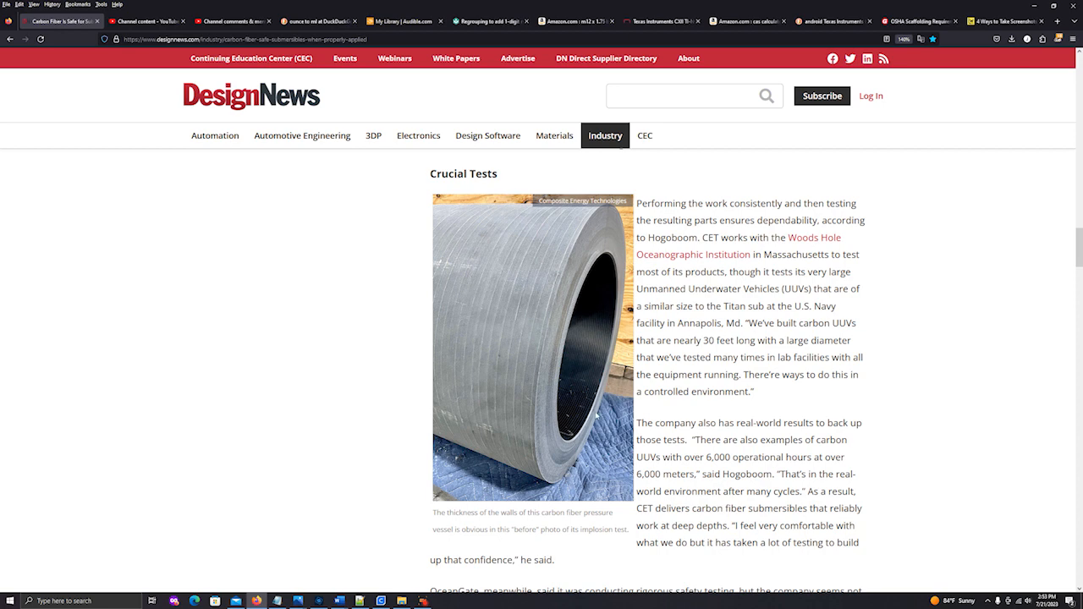
pyautogui.moveTo(529, 235)
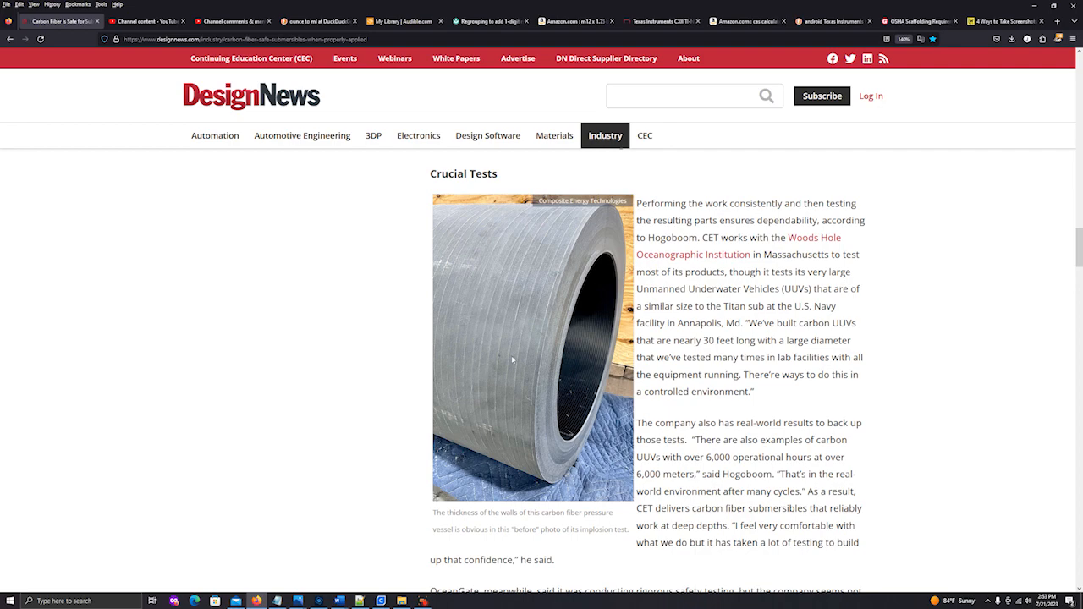
pyautogui.moveTo(512, 314)
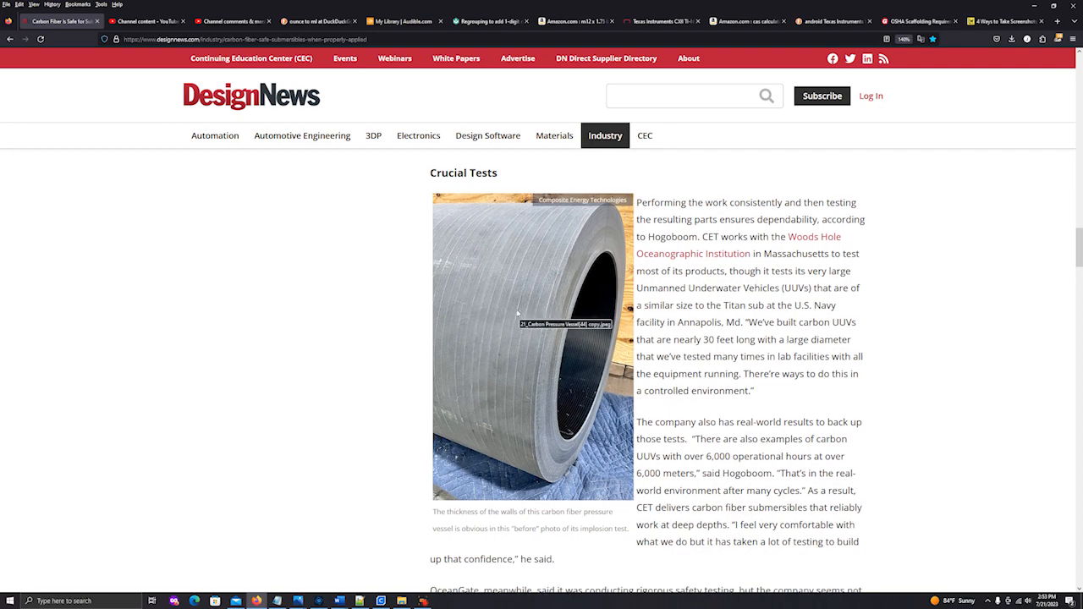
pyautogui.scroll(-3)
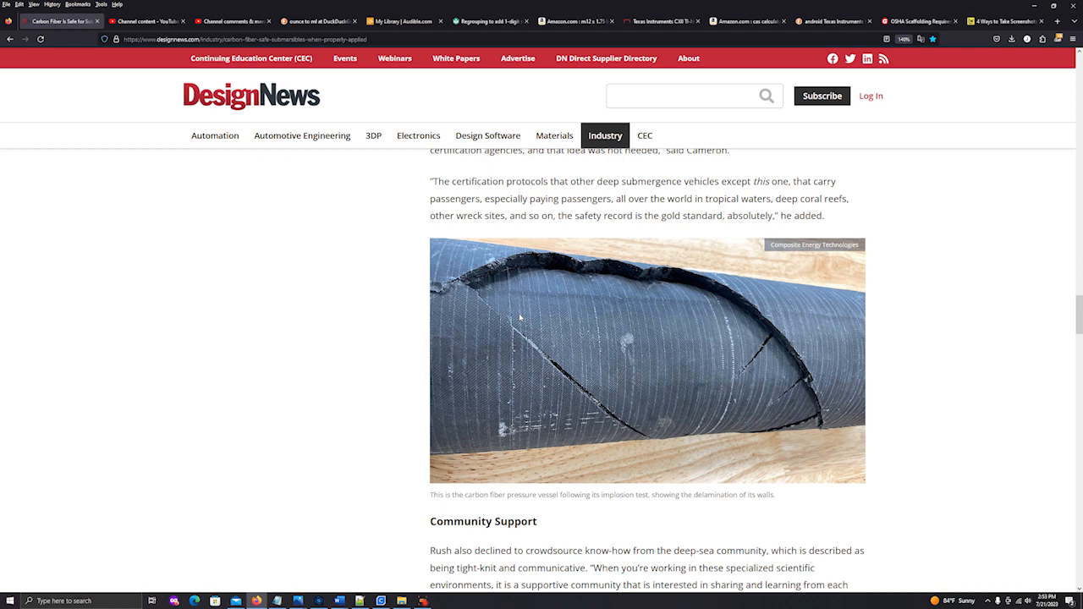
pyautogui.scroll(-3)
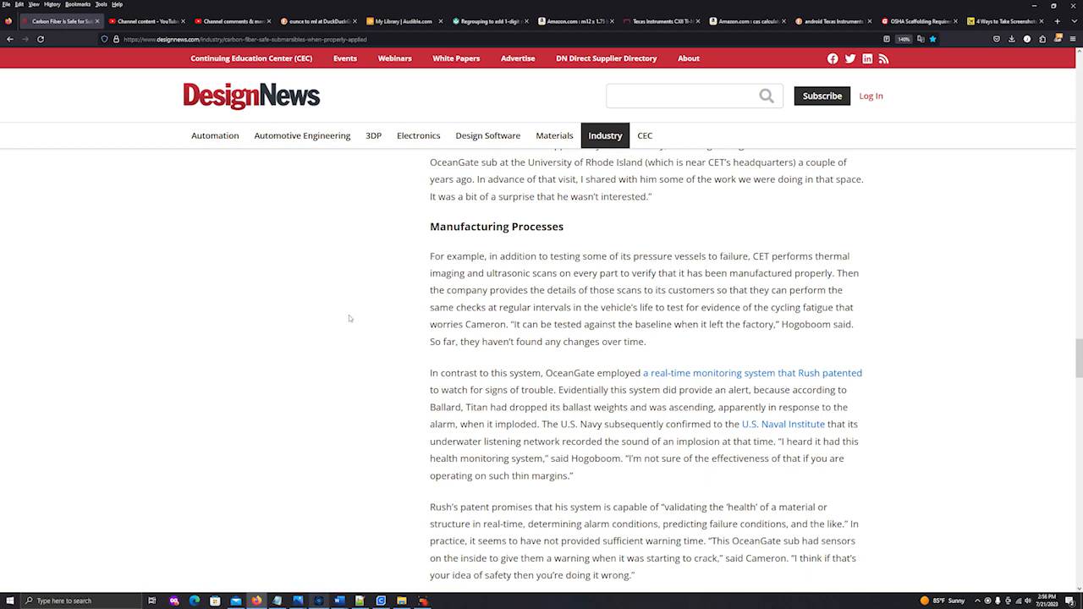
pyautogui.scroll(-3)
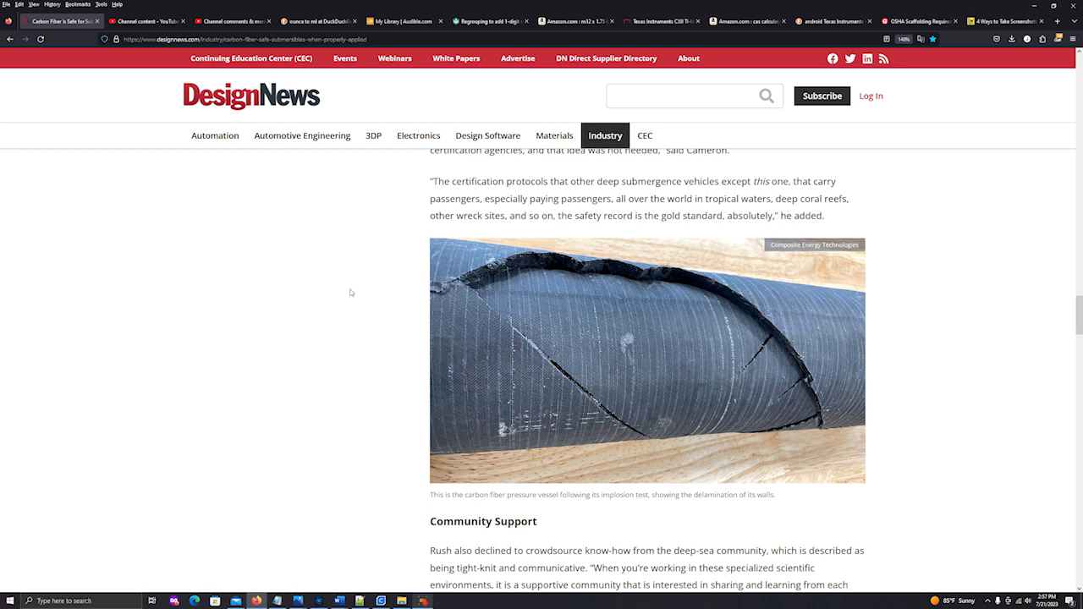
pyautogui.scroll(-3)
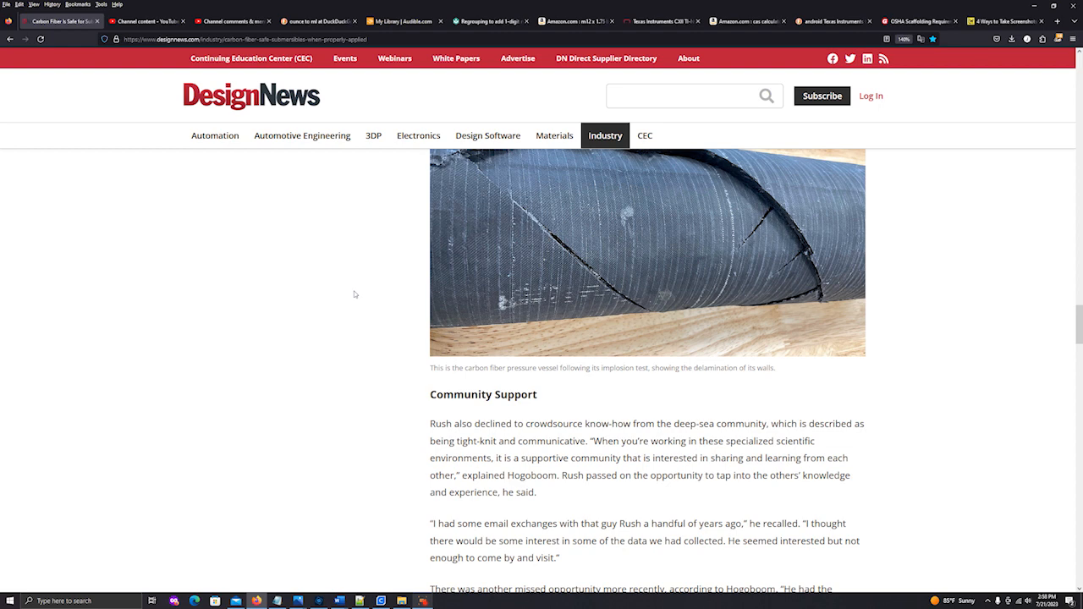
pyautogui.scroll(-3)
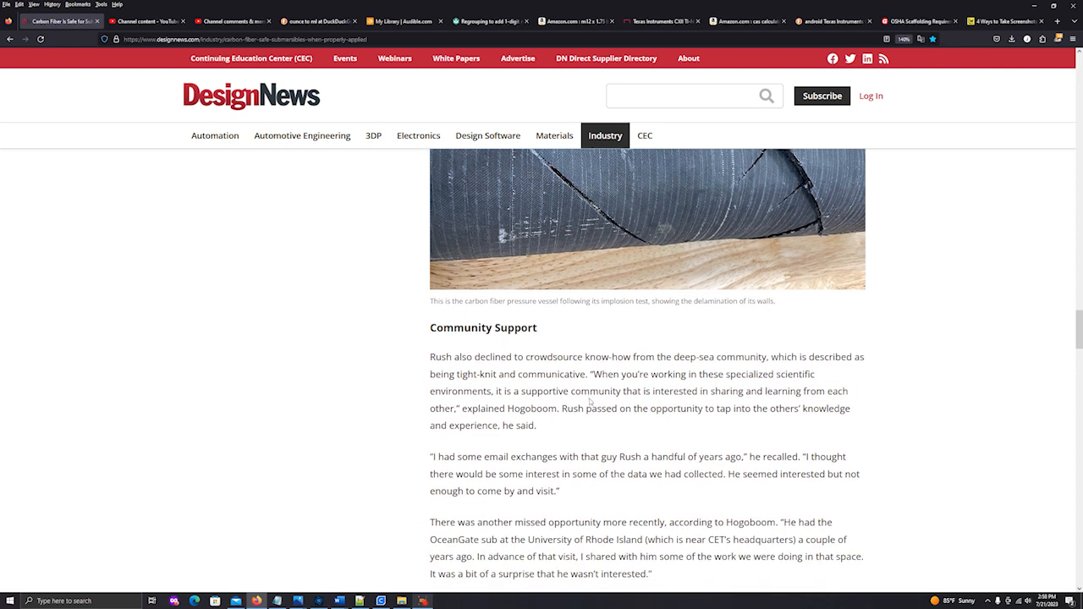
pyautogui.scroll(-3)
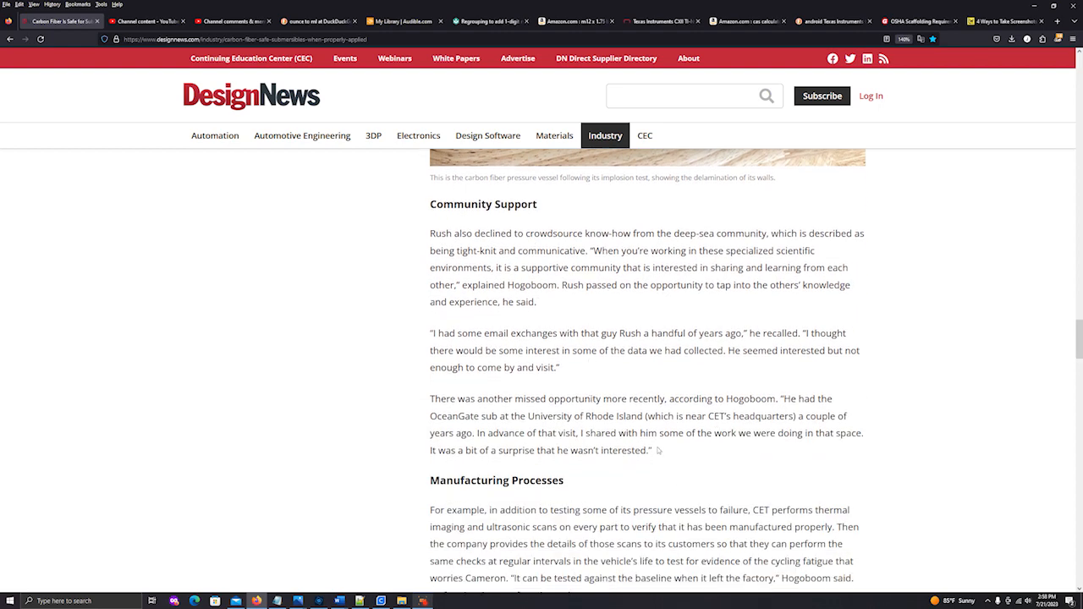
pyautogui.scroll(-3)
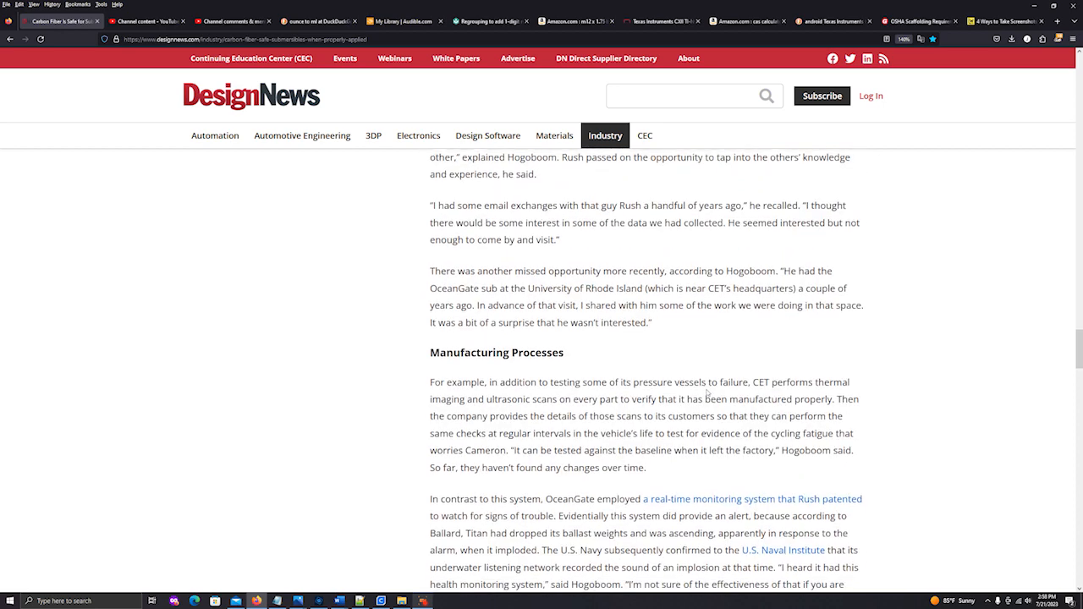
pyautogui.scroll(-3)
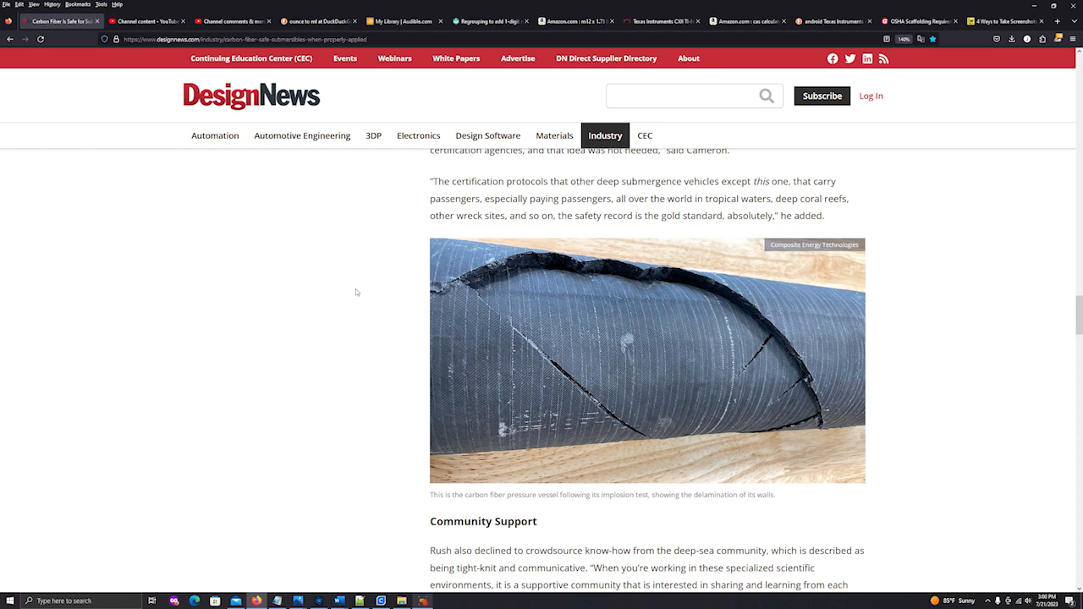
pyautogui.scroll(-3)
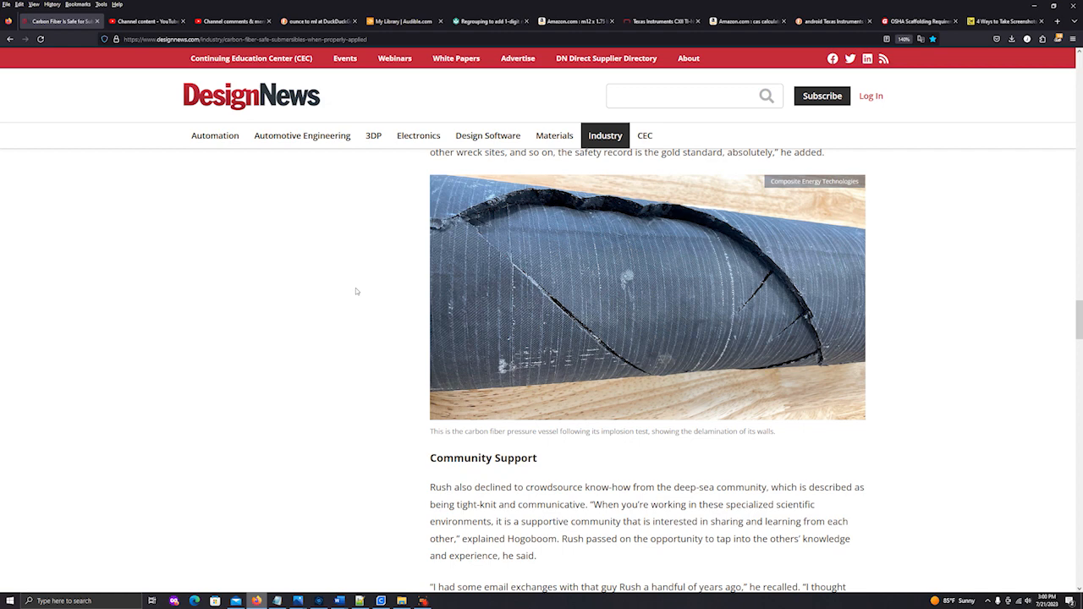